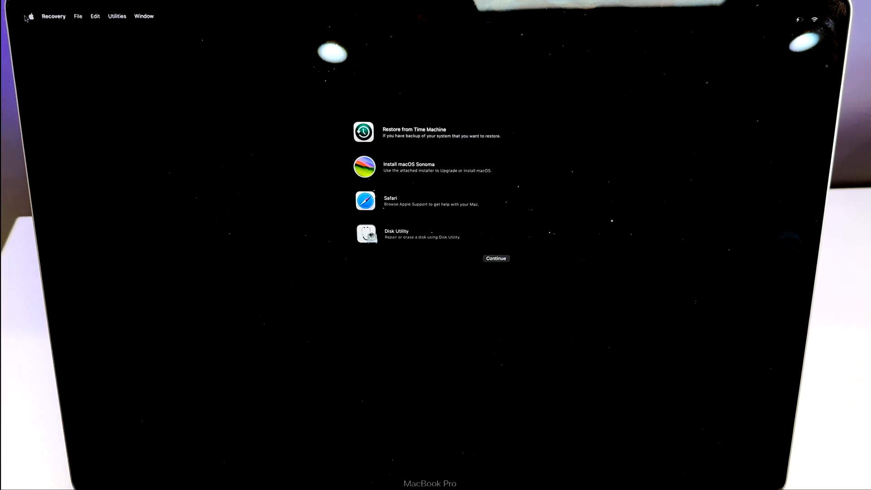
# - Launch Disk Utility from the macOS Recovery options list
pyautogui.click(495, 259)
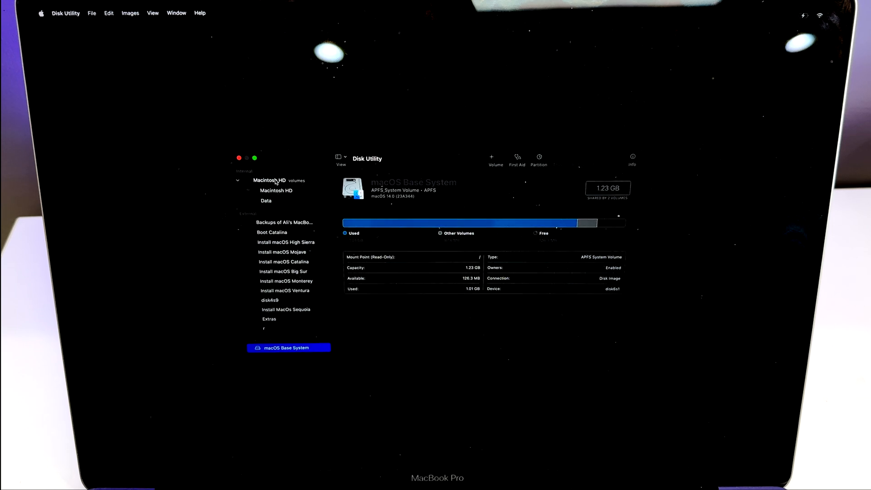
# - Delete the Data volume from the internal disk and confirm the deletion
pyautogui.click(266, 199)
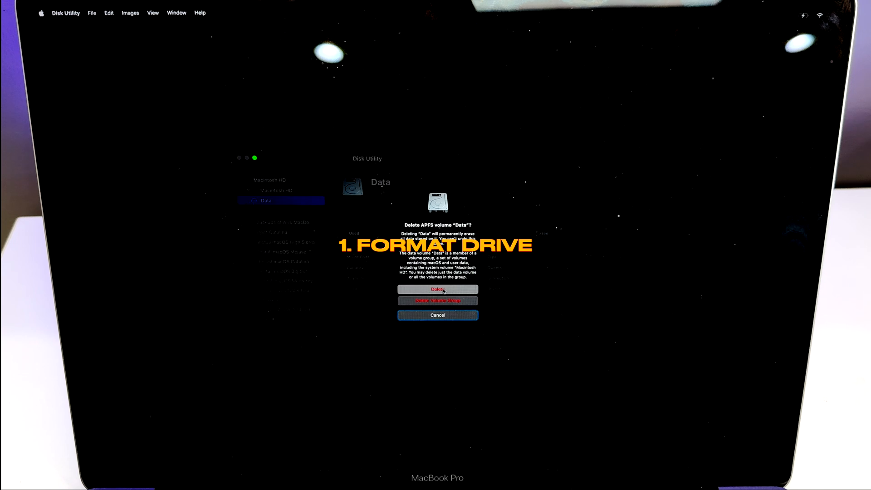
pyautogui.click(437, 288)
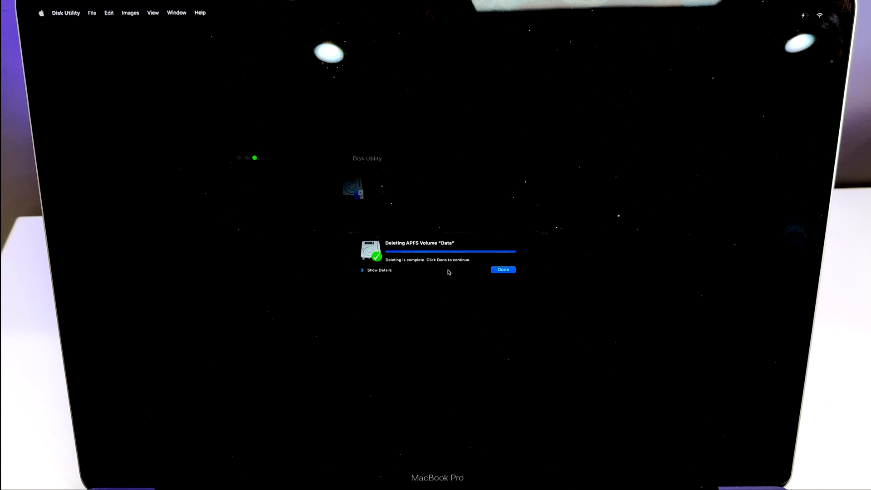
pyautogui.click(502, 270)
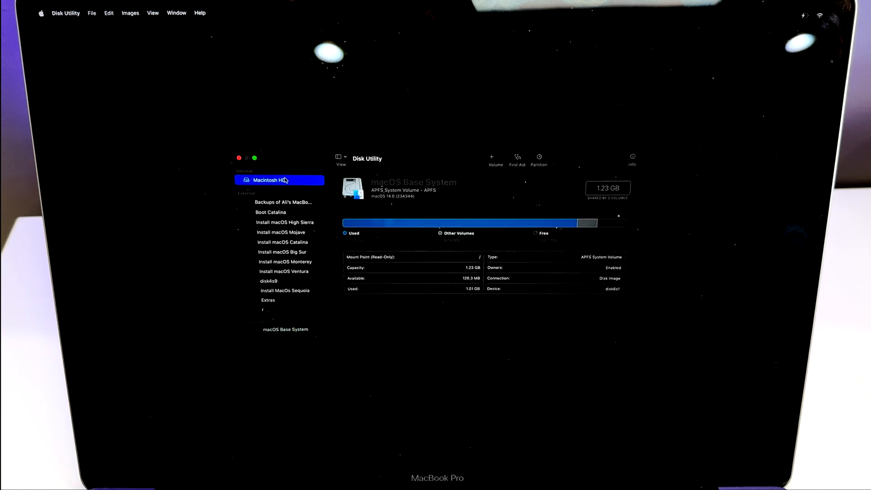
# - Erase the Macintosh HD volume so the Mac is ready for a clean install
pyautogui.click(271, 180)
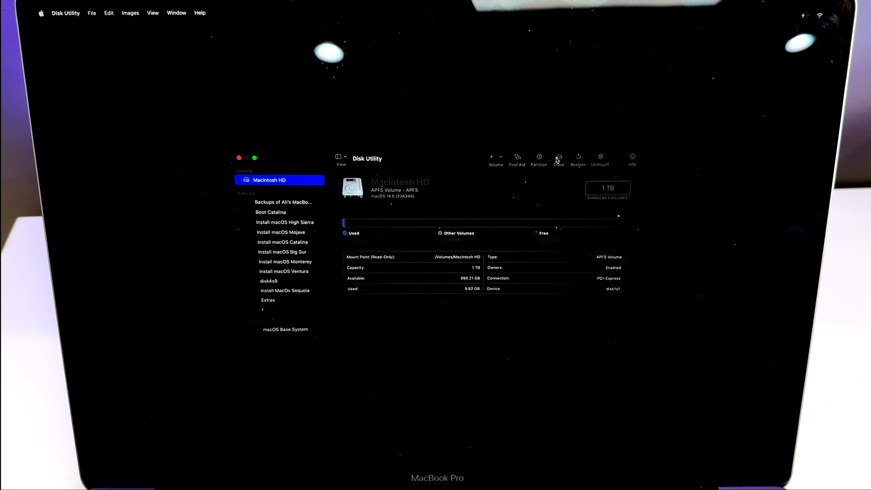
pyautogui.click(557, 157)
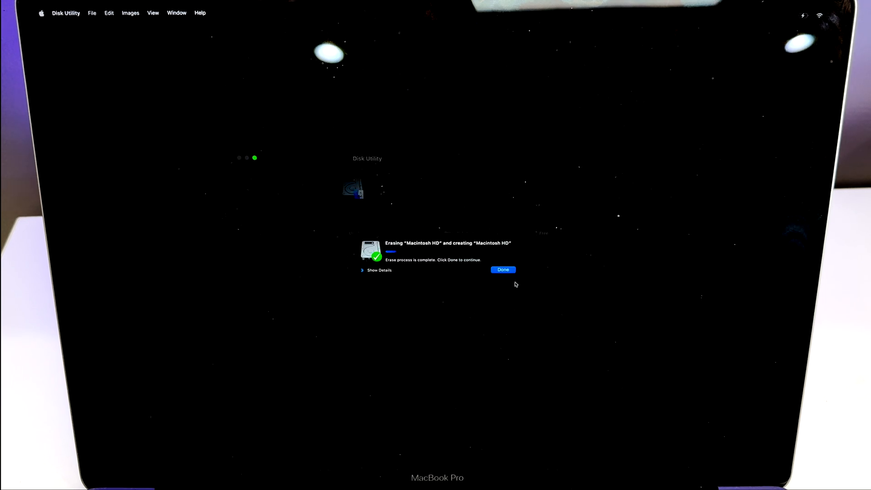
pyautogui.click(501, 269)
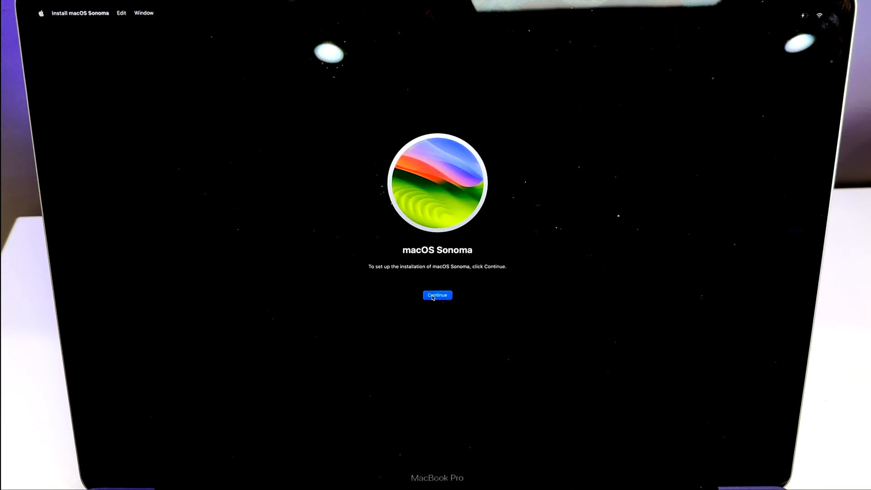
# - Agree to the Sonoma license and install macOS Sonoma onto Macintosh HD
pyautogui.click(438, 294)
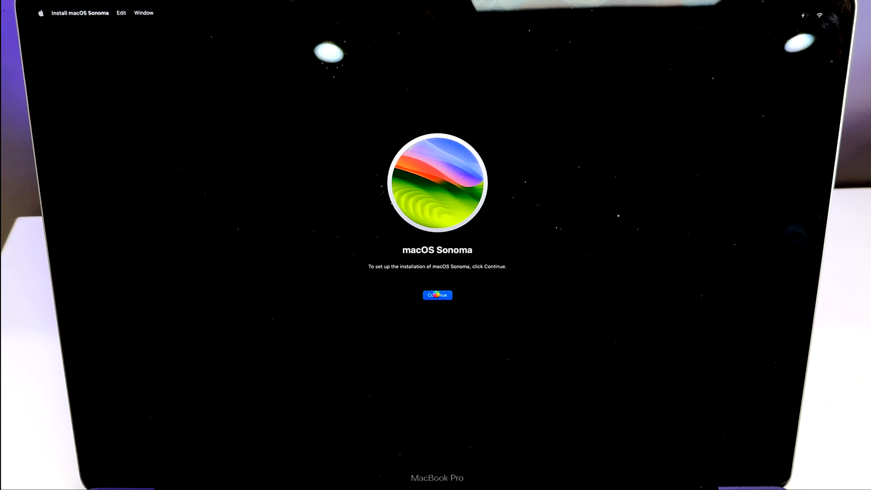
pyautogui.click(437, 295)
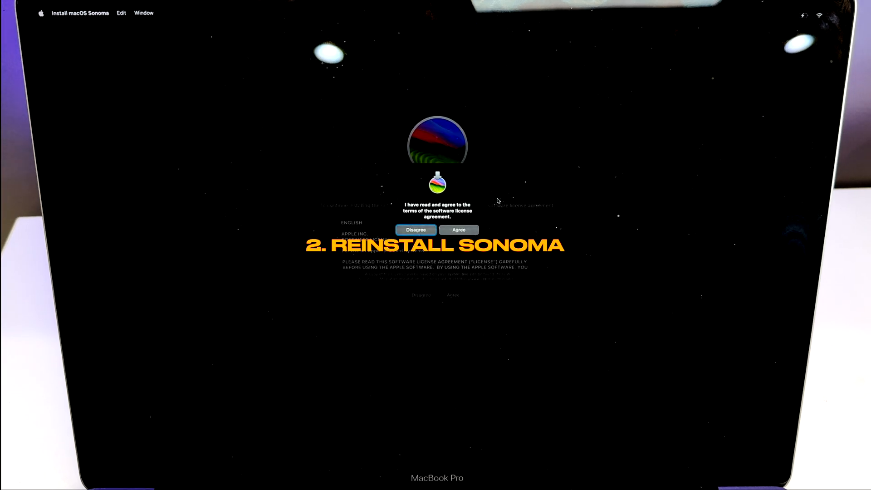
pyautogui.click(459, 229)
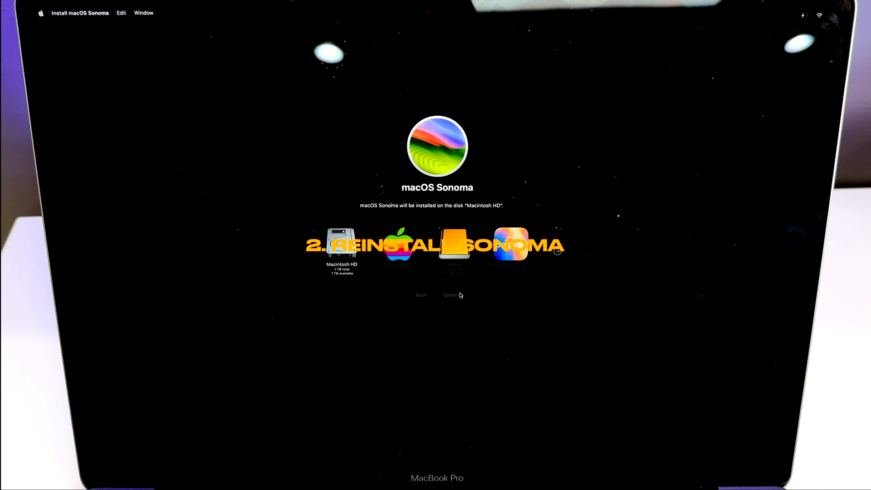
pyautogui.click(450, 294)
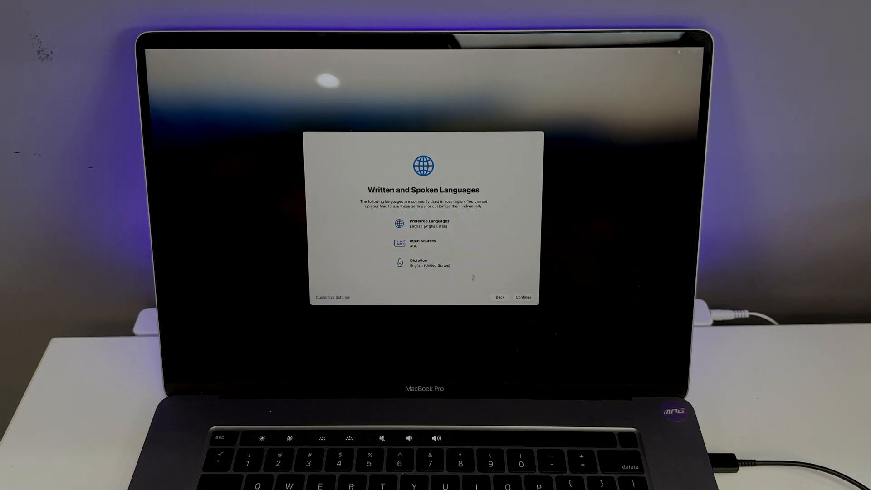
# - Keep the default language settings and join the chosen Wi-Fi network
pyautogui.click(522, 296)
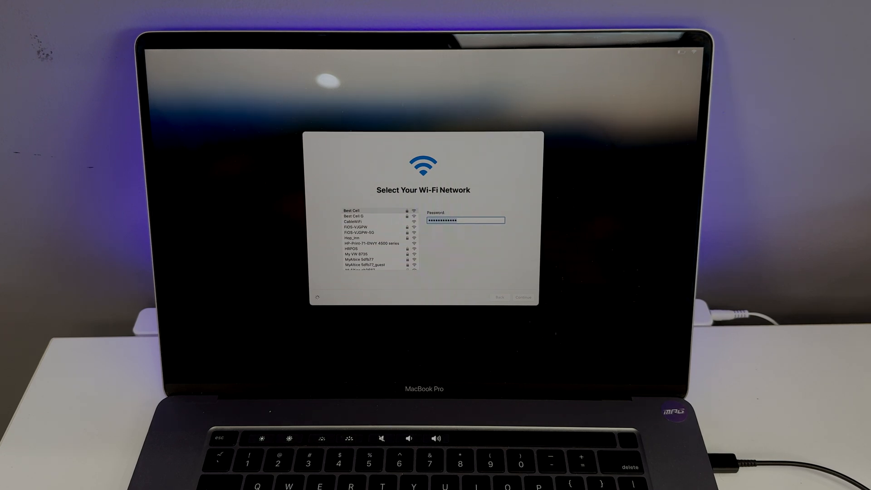
pyautogui.click(521, 298)
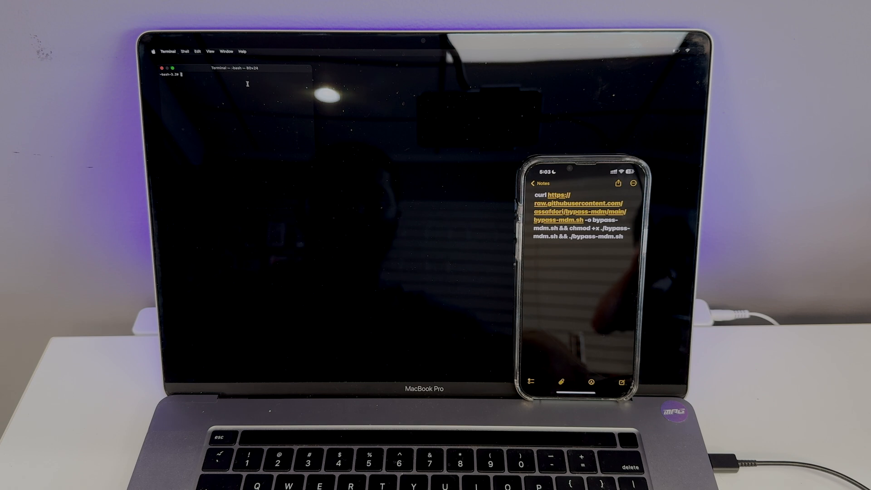
# - Run the curl command that downloads bypass-mdm.sh, chmod +x it and executes it
pyautogui.write('curl')
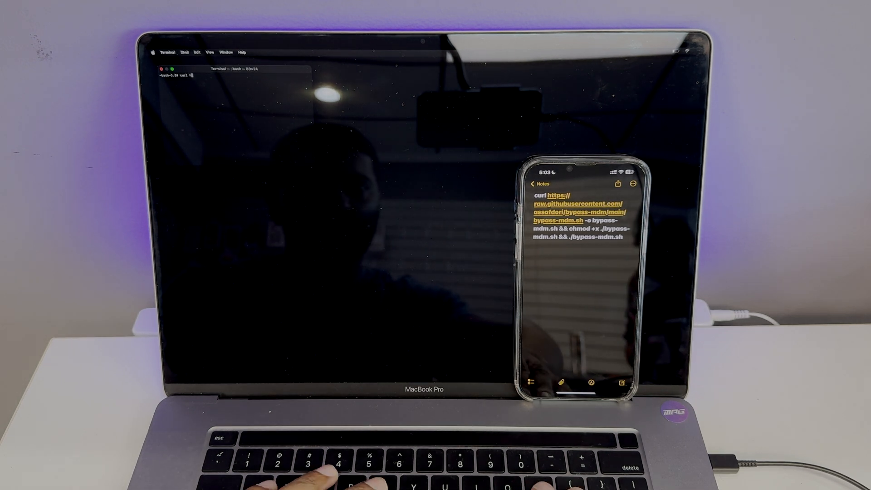
pyautogui.write('https://raw.githubuser')
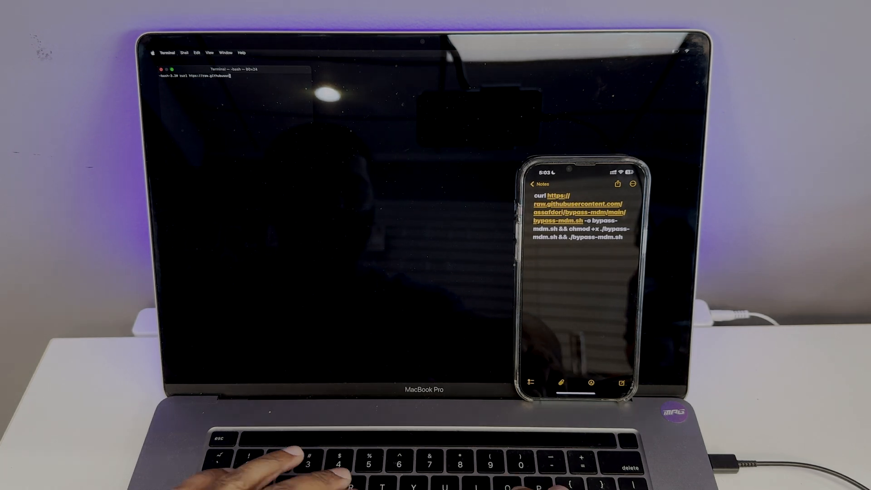
pyautogui.write('ent.com')
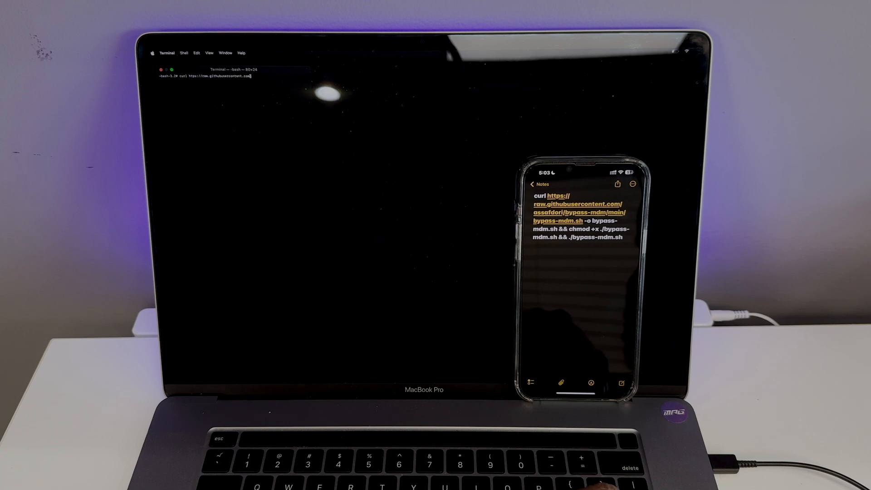
pyautogui.write('assafdori/bypass-mdm/main/bypas')
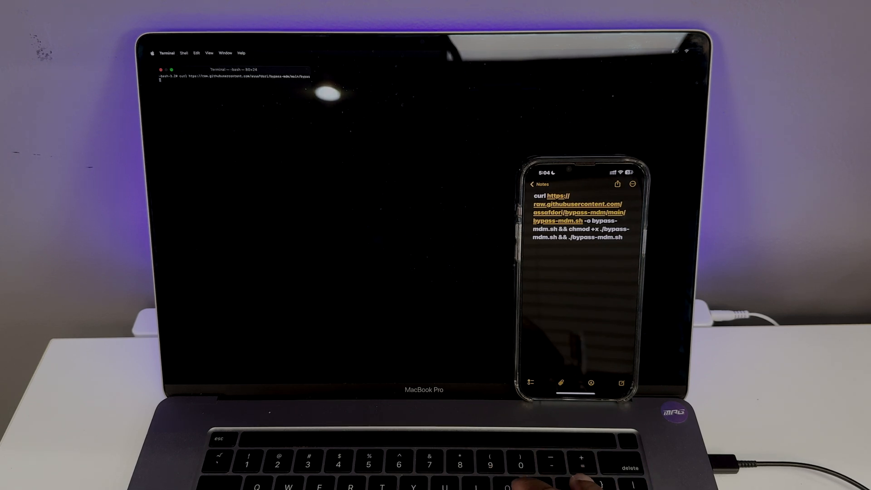
pyautogui.write('-mdm.sh -o bypass-')
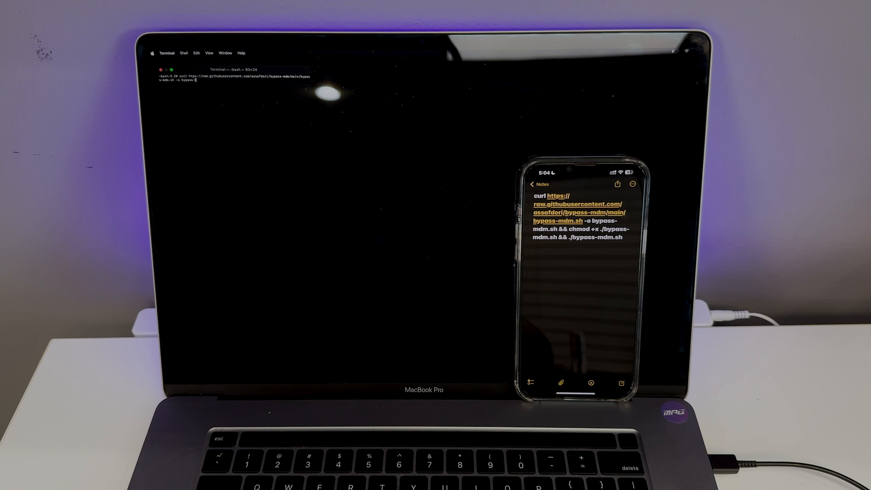
pyautogui.write('mdm.sh && chmod')
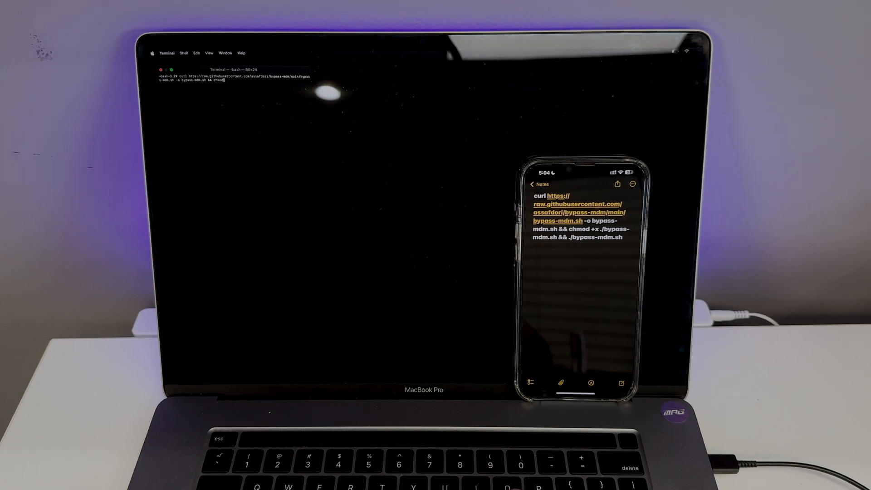
pyautogui.write('+x')
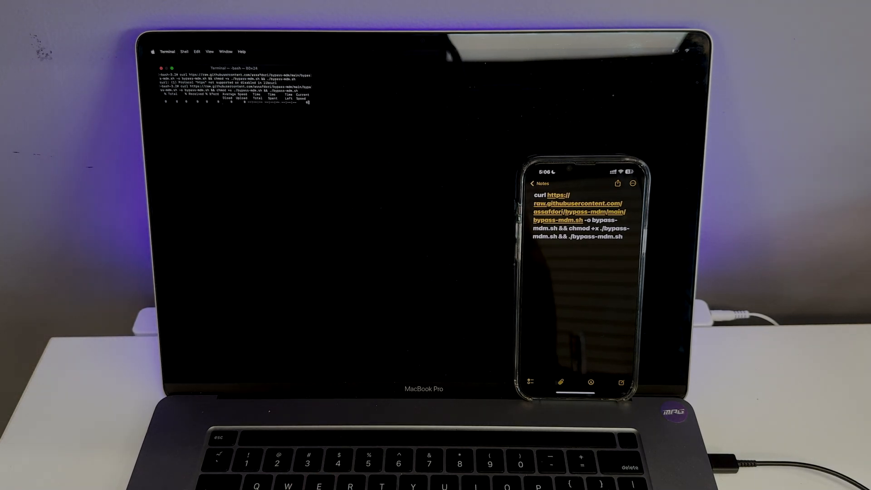
# - Choose the Bypass MDM option and give the temporary user the full name 'willfixit'
pyautogui.press('Return')
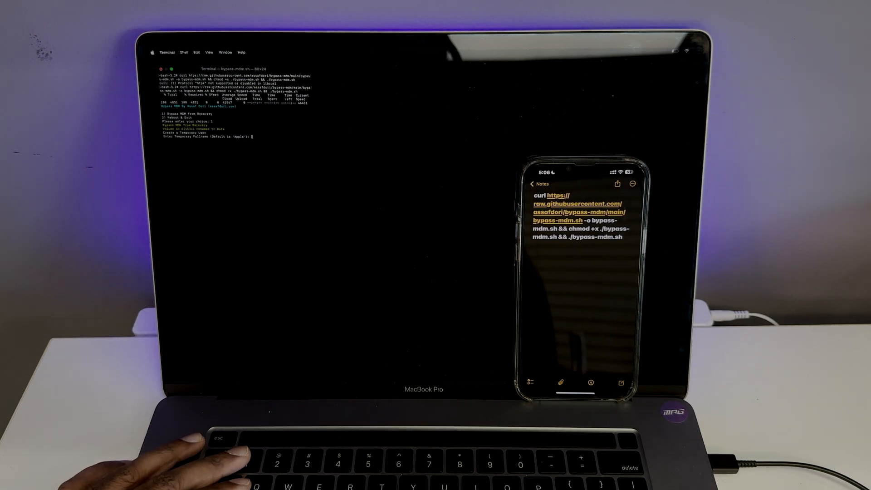
pyautogui.write('wi')
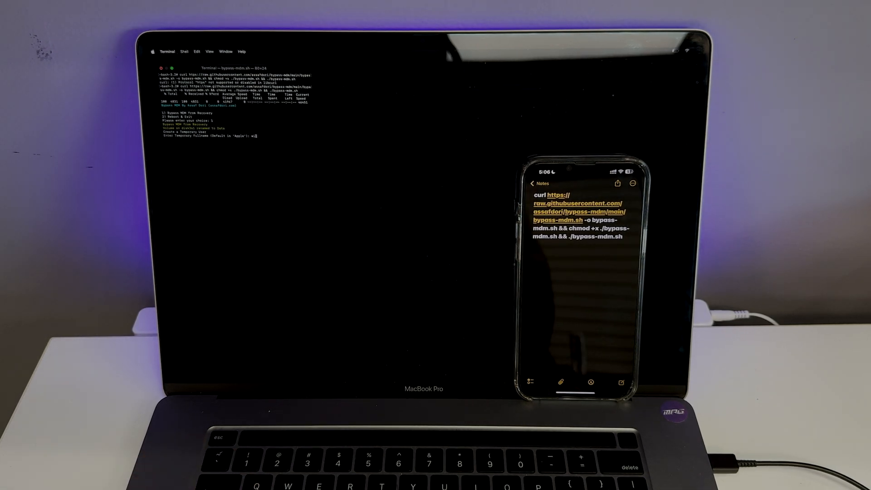
pyautogui.press('Backspace')
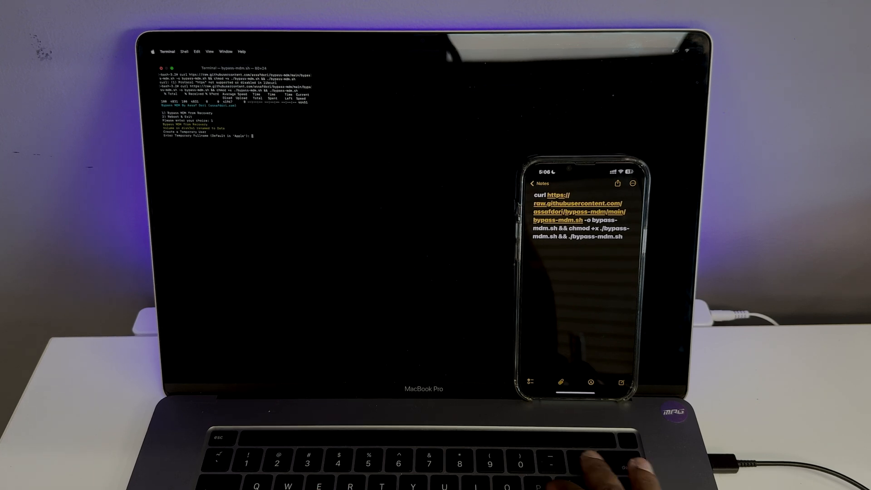
pyautogui.write('willfixit')
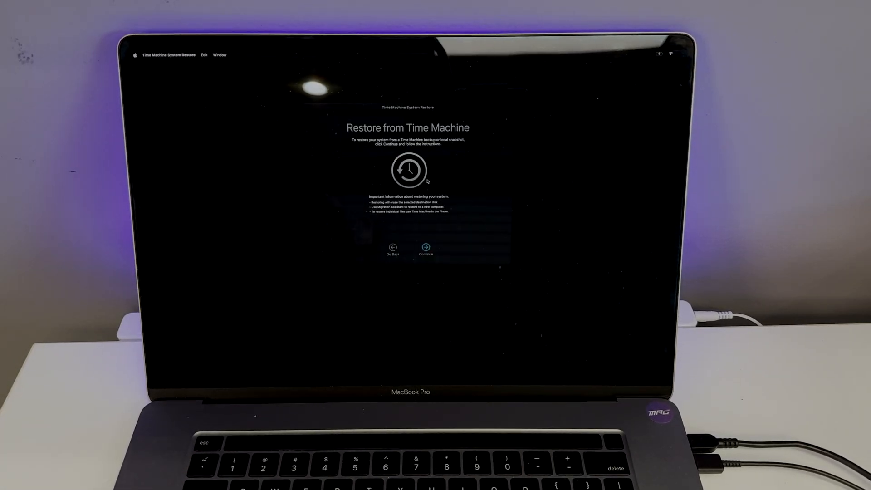
# - Start a Time Machine restore from the Backups disk and pick a backup
pyautogui.click(426, 247)
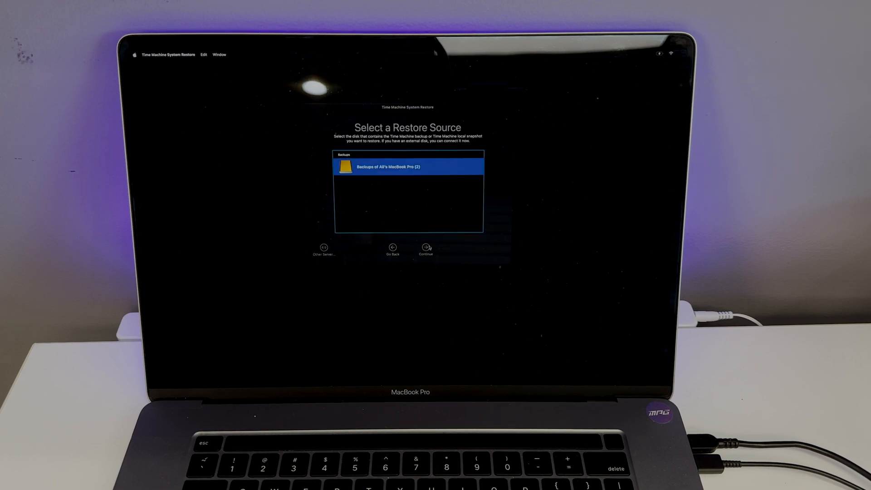
pyautogui.click(426, 248)
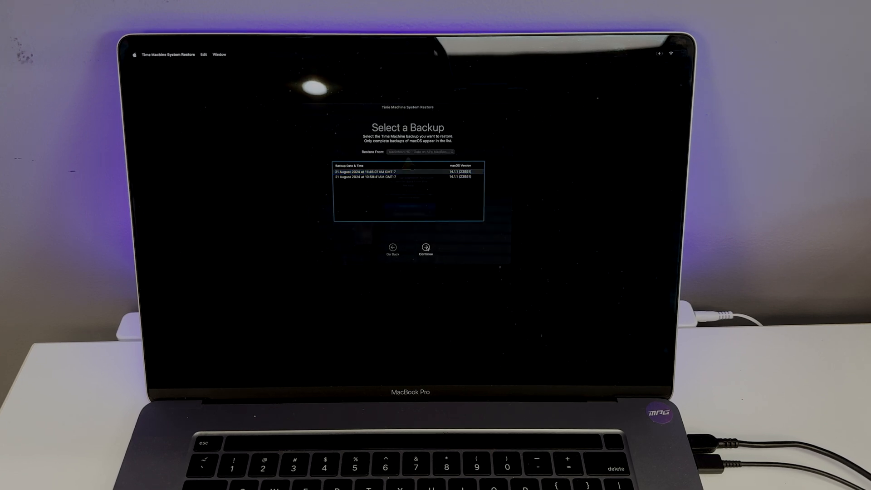
pyautogui.click(425, 248)
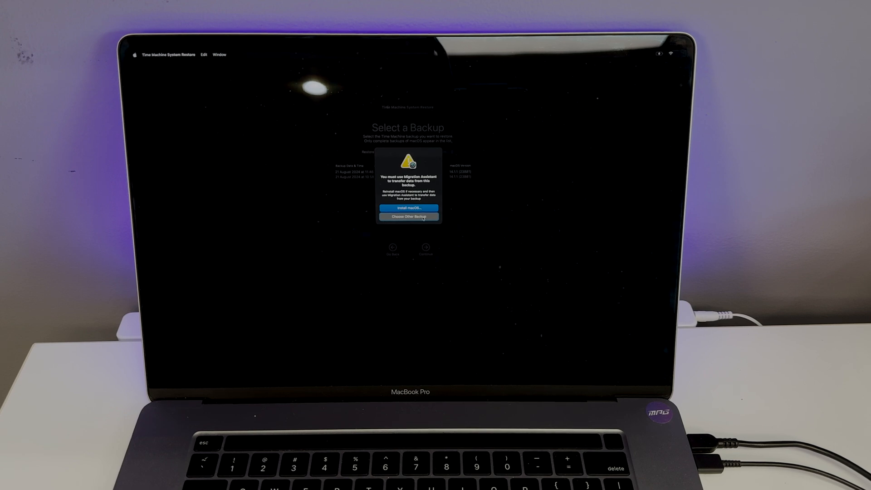
# - Dismiss the Migration Assistant warning and back out of the Time Machine restore
pyautogui.click(408, 217)
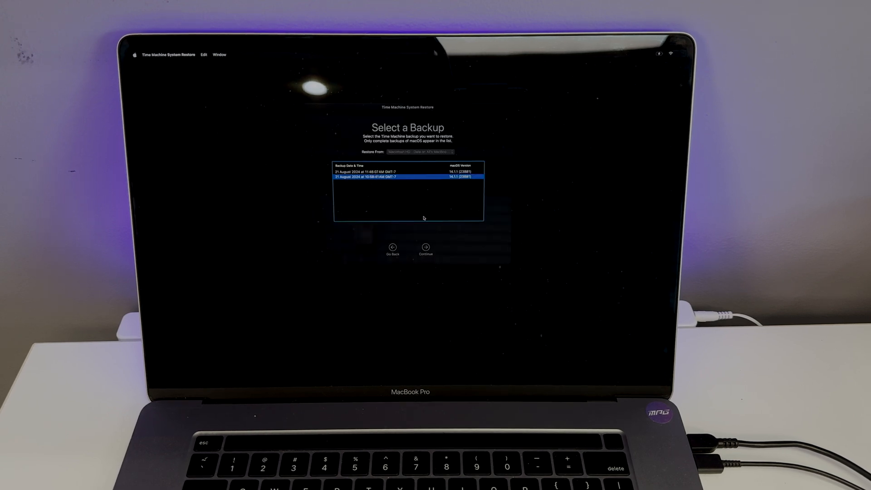
pyautogui.click(391, 247)
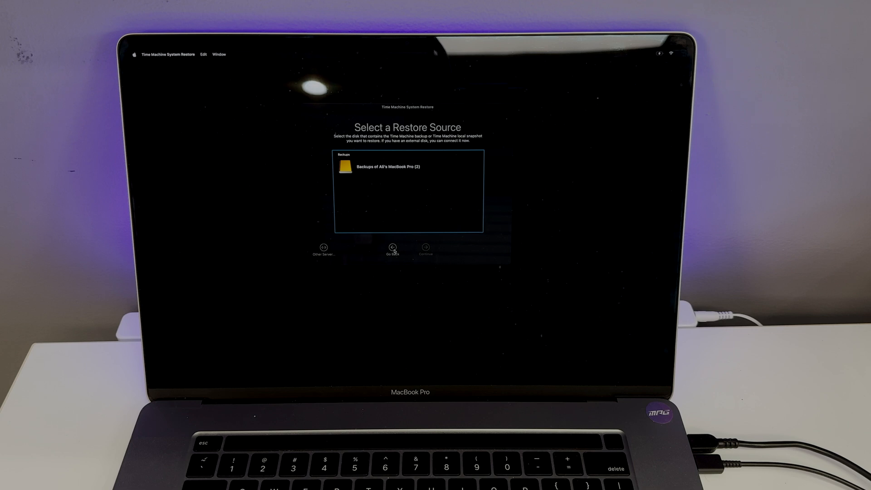
pyautogui.click(393, 247)
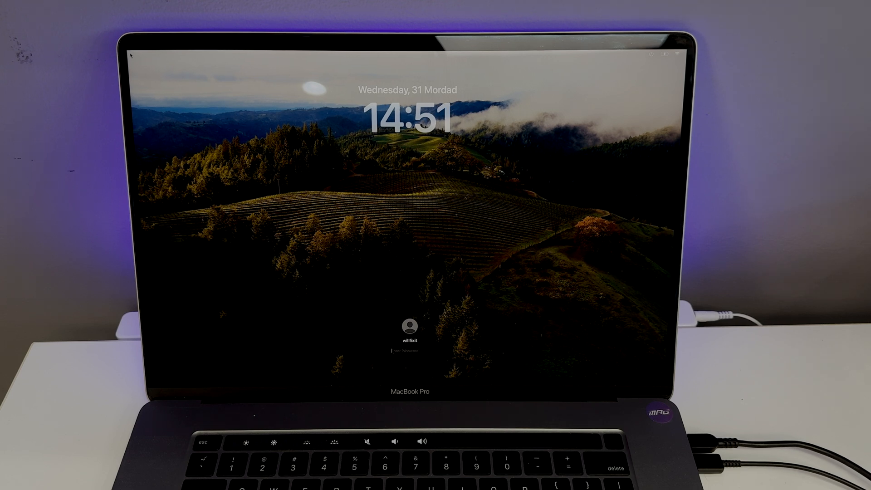
# - Log in with the password, skip Accessibility, accept Data & Privacy and skip Apple ID
pyautogui.write('password')
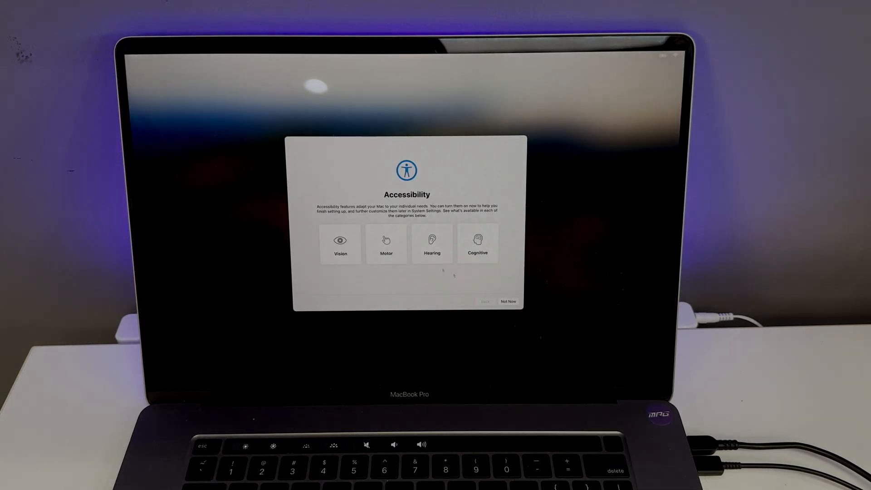
pyautogui.click(507, 301)
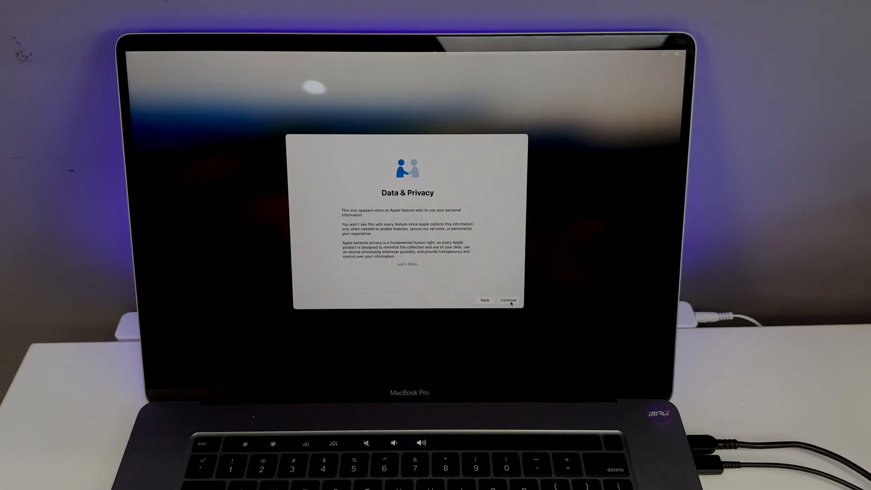
pyautogui.click(508, 300)
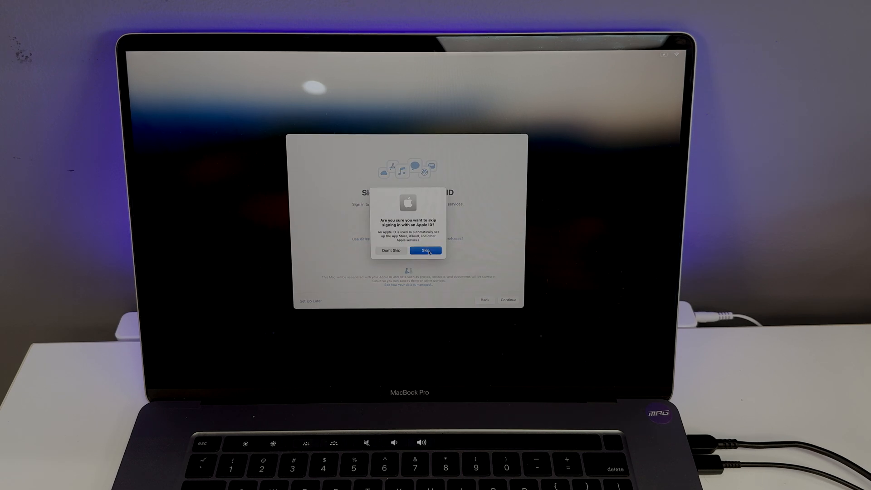
pyautogui.click(425, 251)
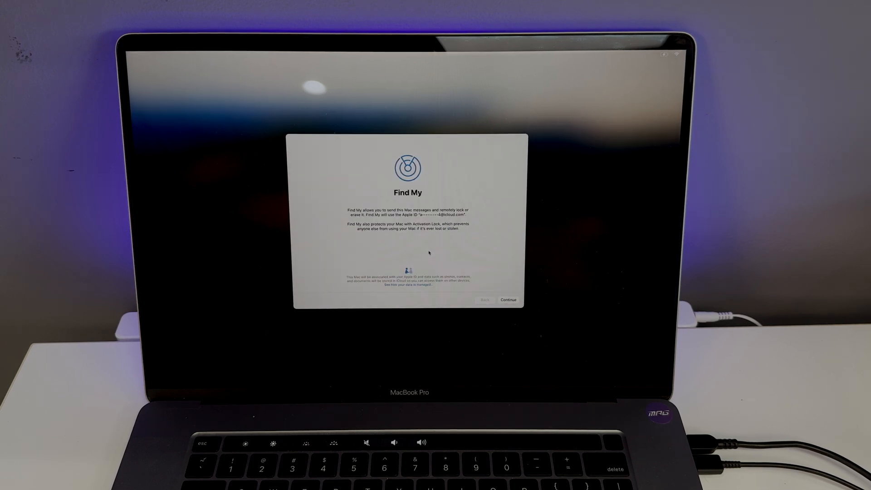
# - Pass the Find My and Screen Time screens and keep the Light appearance to finish setup
pyautogui.click(508, 300)
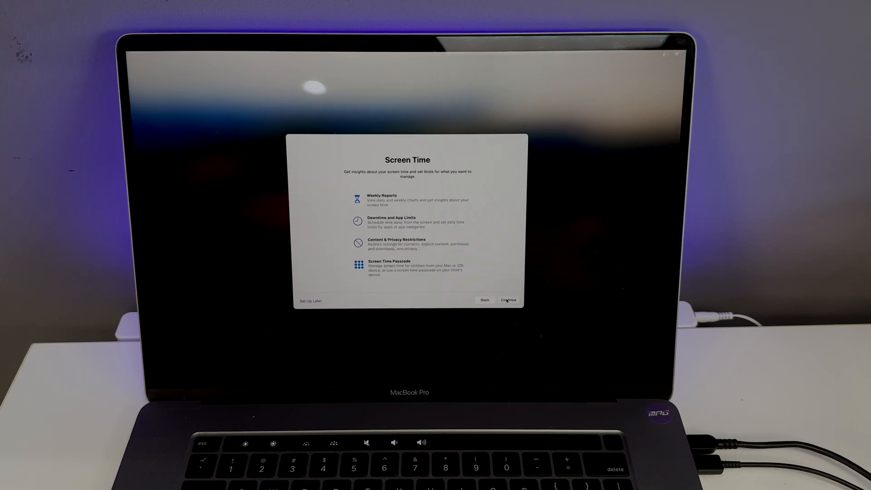
pyautogui.click(506, 300)
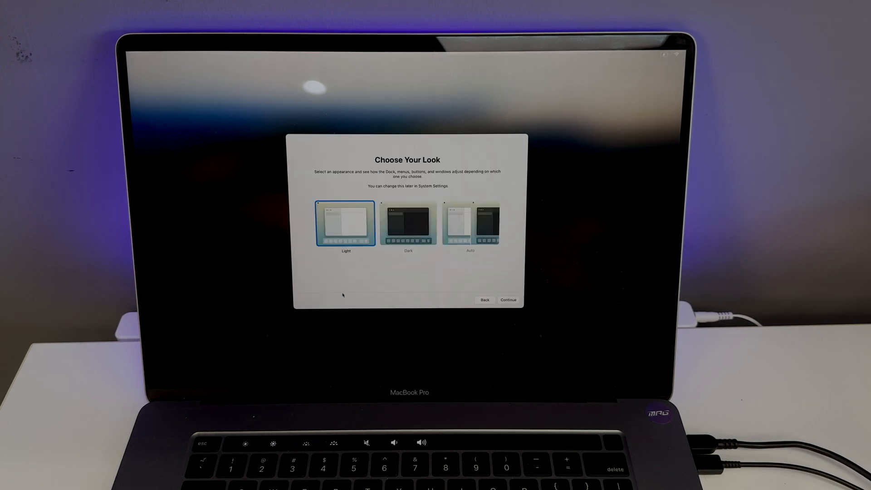
pyautogui.click(506, 300)
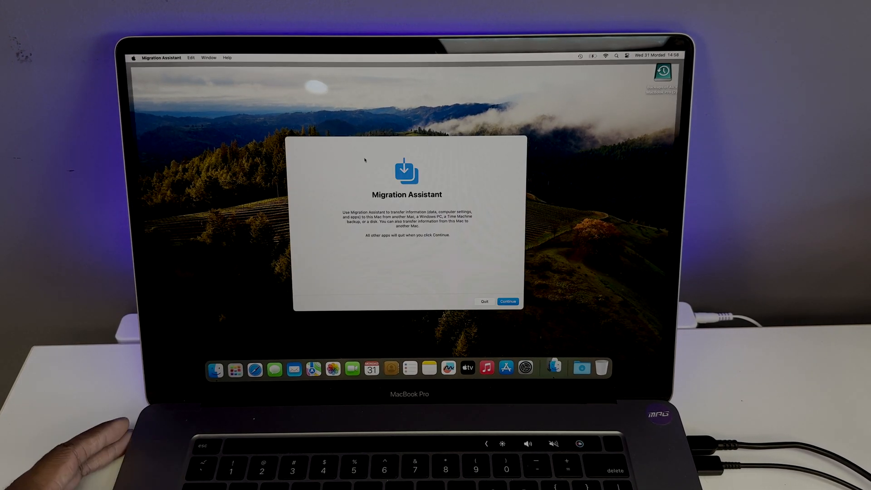
# - Authorize Migration Assistant with the administrator password
pyautogui.click(506, 301)
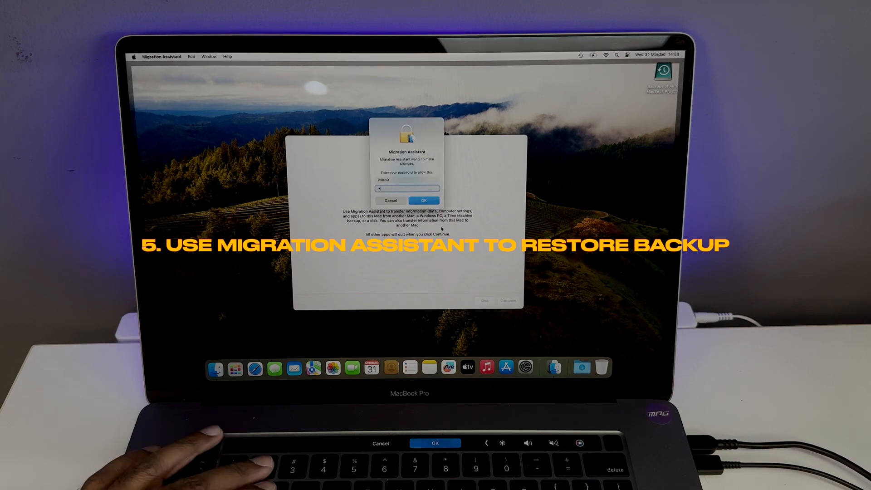
pyautogui.click(424, 200)
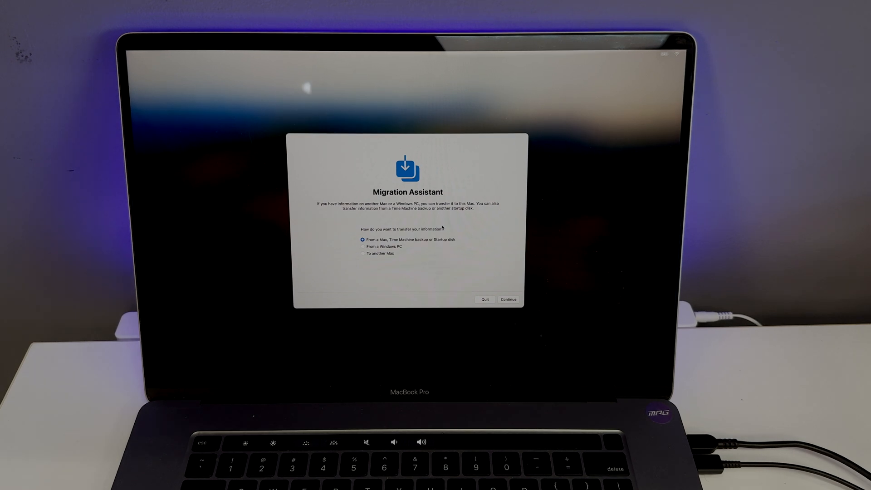
# - Pick the Time Machine backup disk as transfer source and start the required system update
pyautogui.click(507, 299)
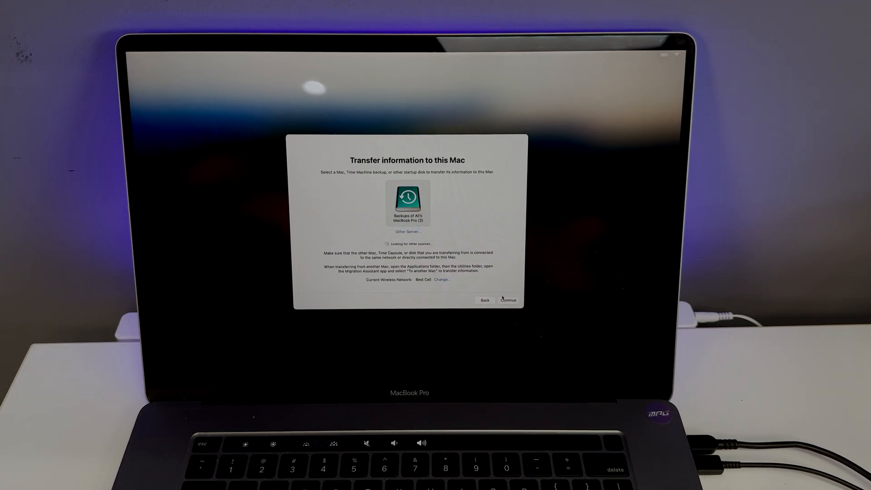
pyautogui.click(407, 201)
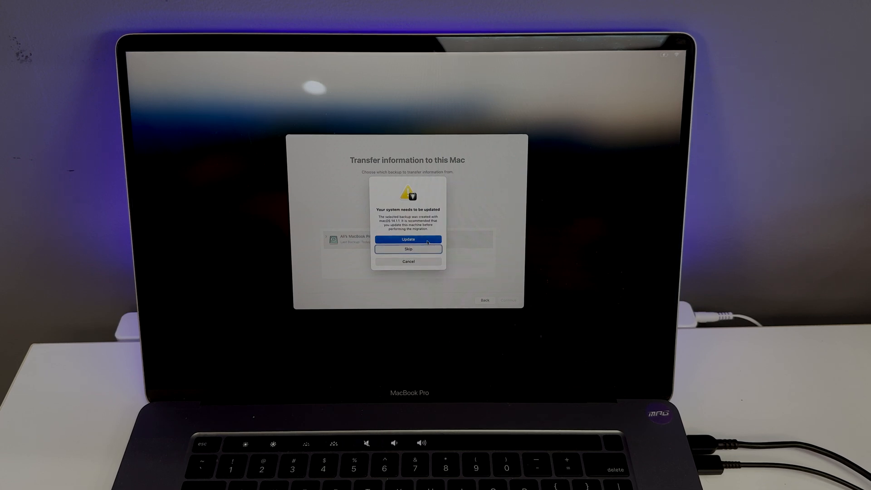
pyautogui.click(408, 239)
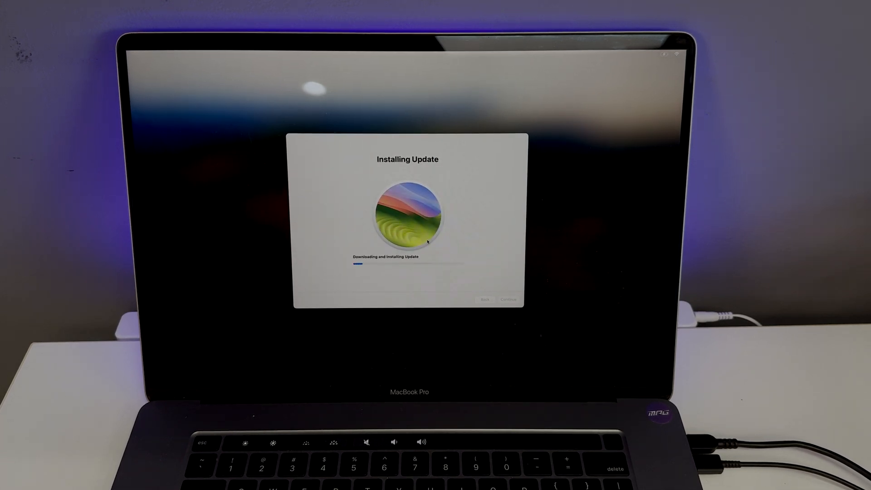